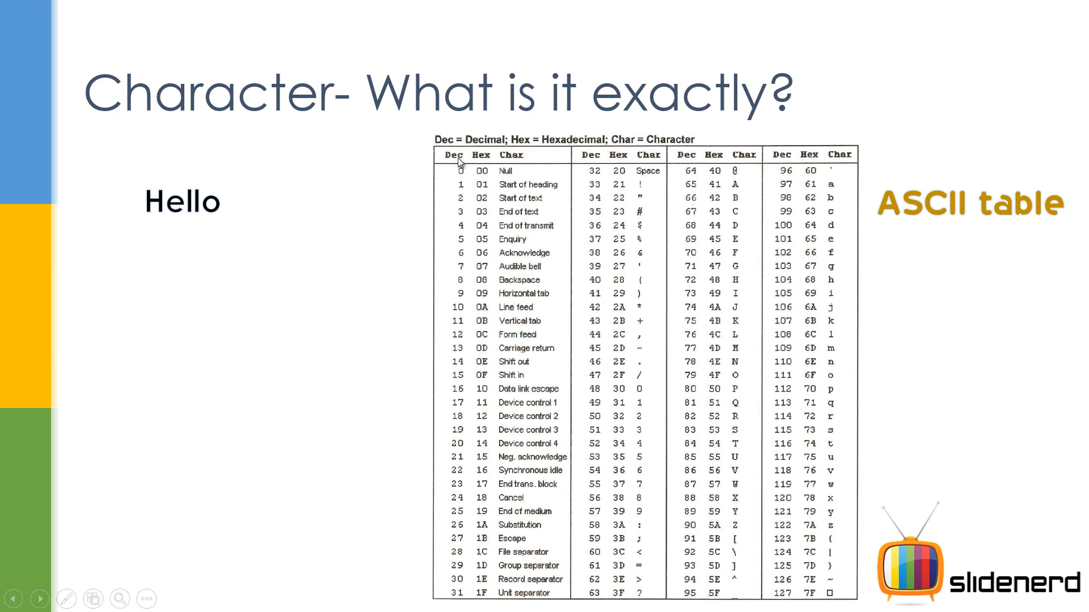
pyautogui.moveTo(511, 158)
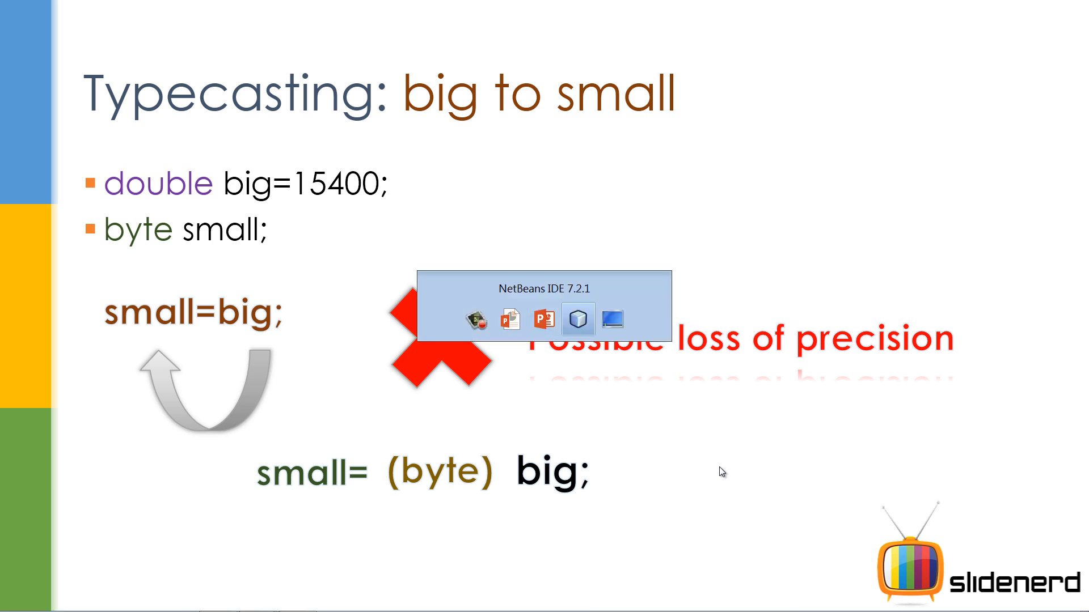
# Switch to the NetBeans IDE 7.2.1 window from the taskbar.
pyautogui.click(578, 320)
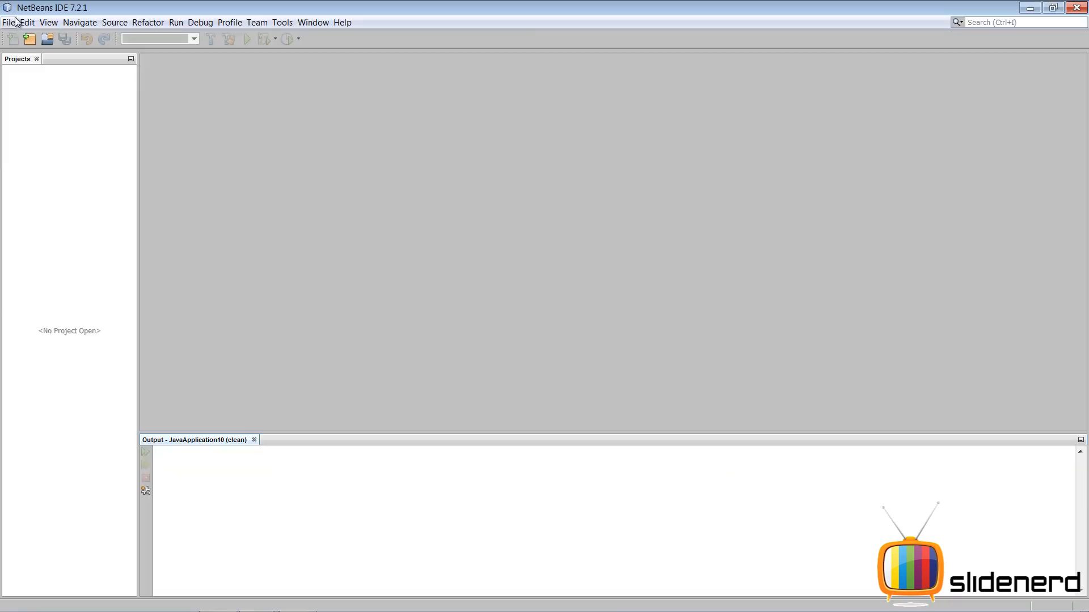
# Create a Java Application project named Converter with its generated main class.
pyautogui.click(9, 22)
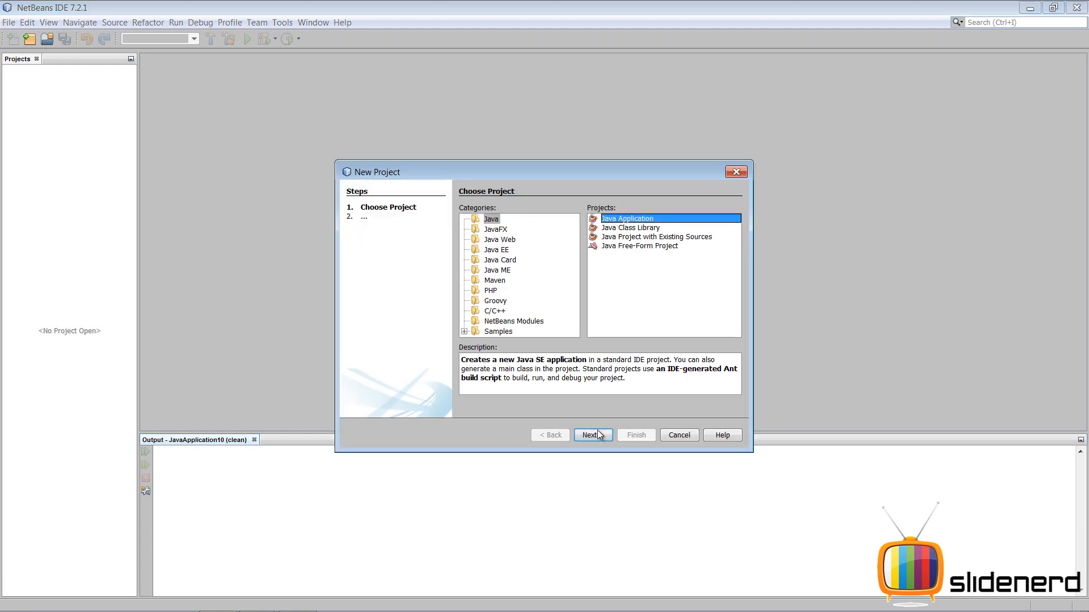
pyautogui.click(589, 435)
pyautogui.write('Converter')
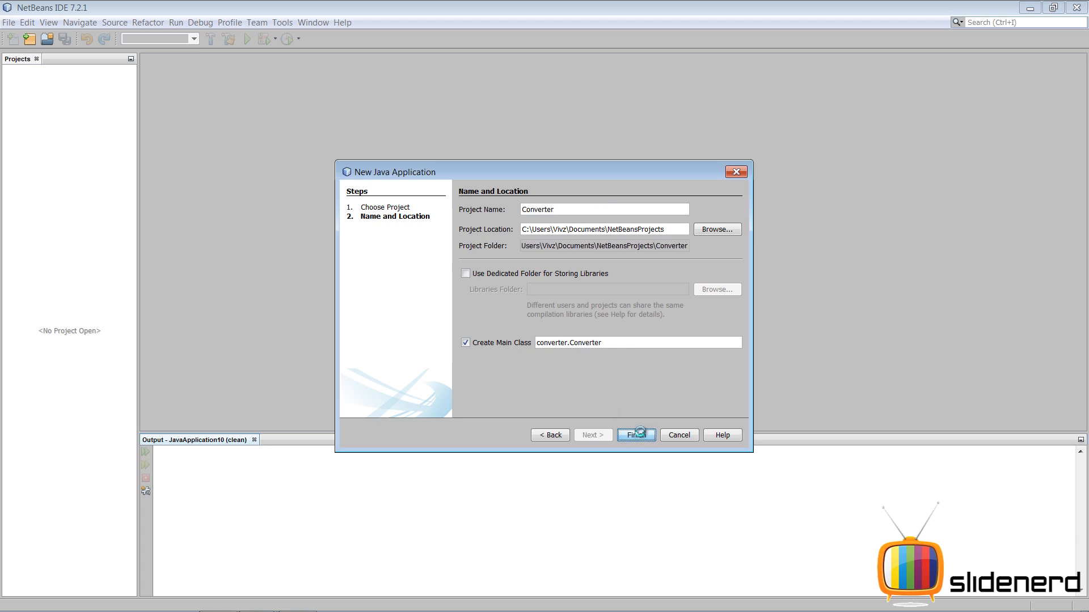
pyautogui.click(634, 435)
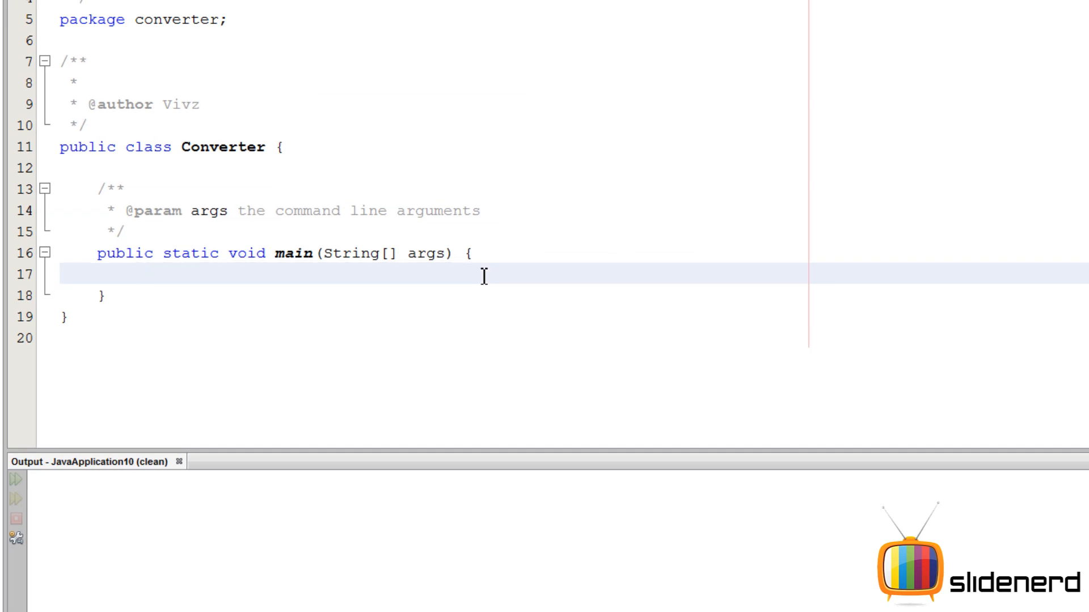
# Write the widening example: byte small=127; double big; big=small; and a System.out.println call.
pyautogui.write('byte small')
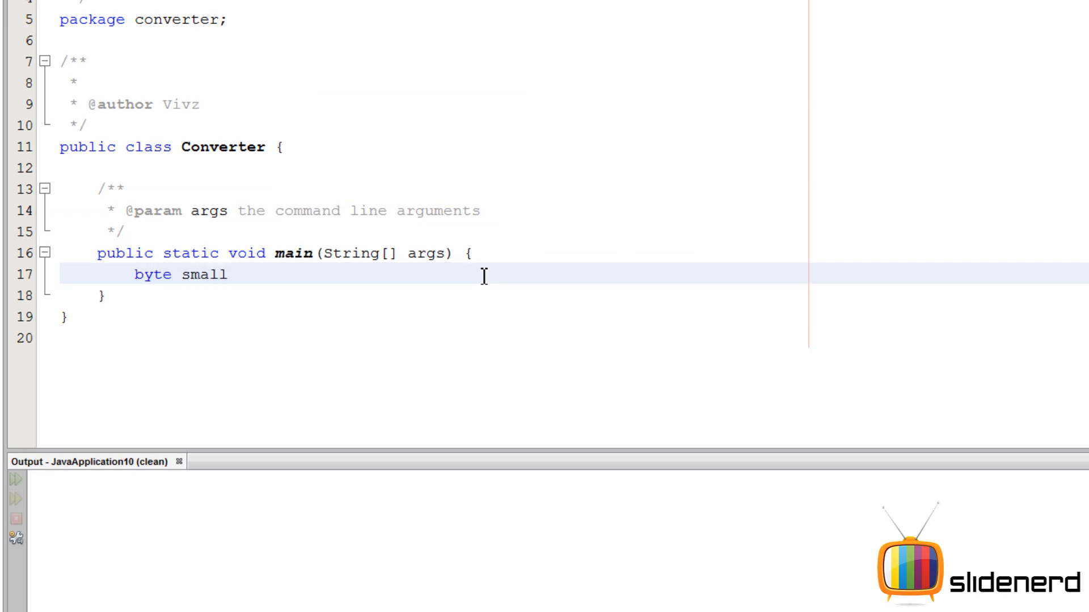
pyautogui.write('=128;')
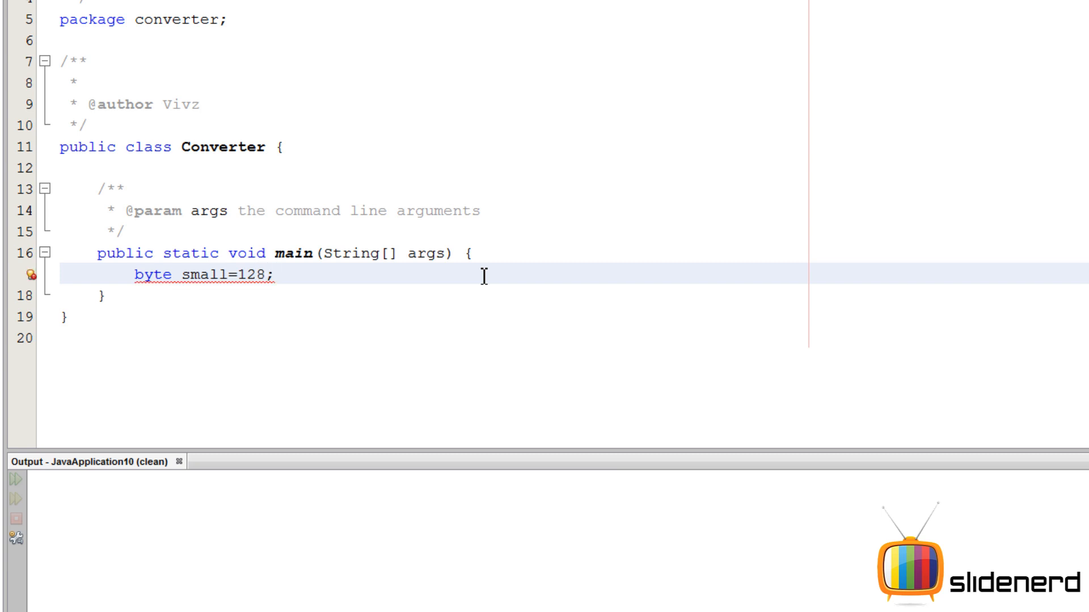
pyautogui.write('127')
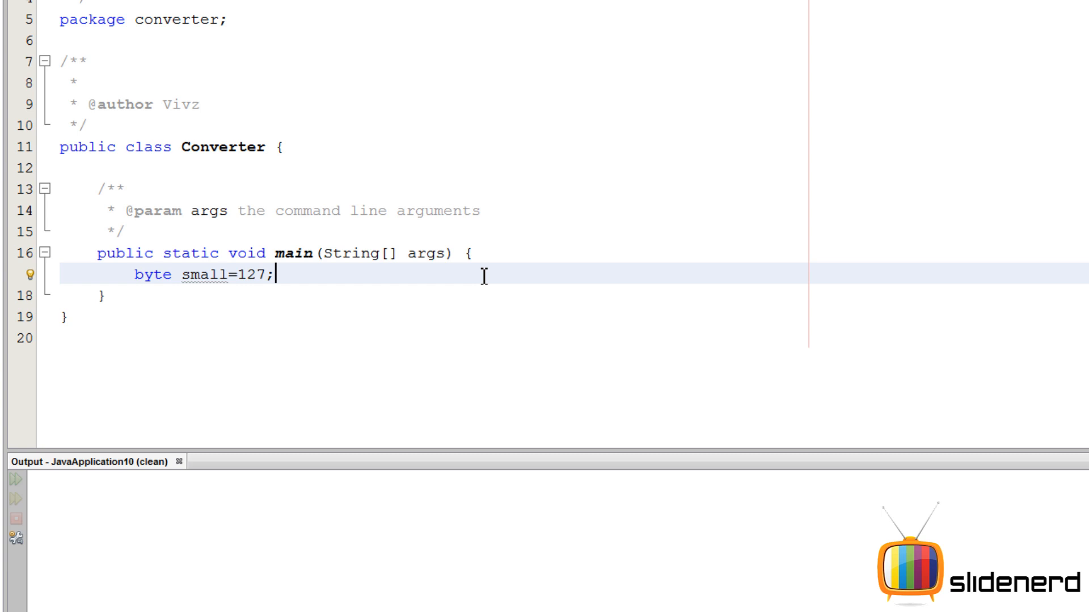
pyautogui.write('double')
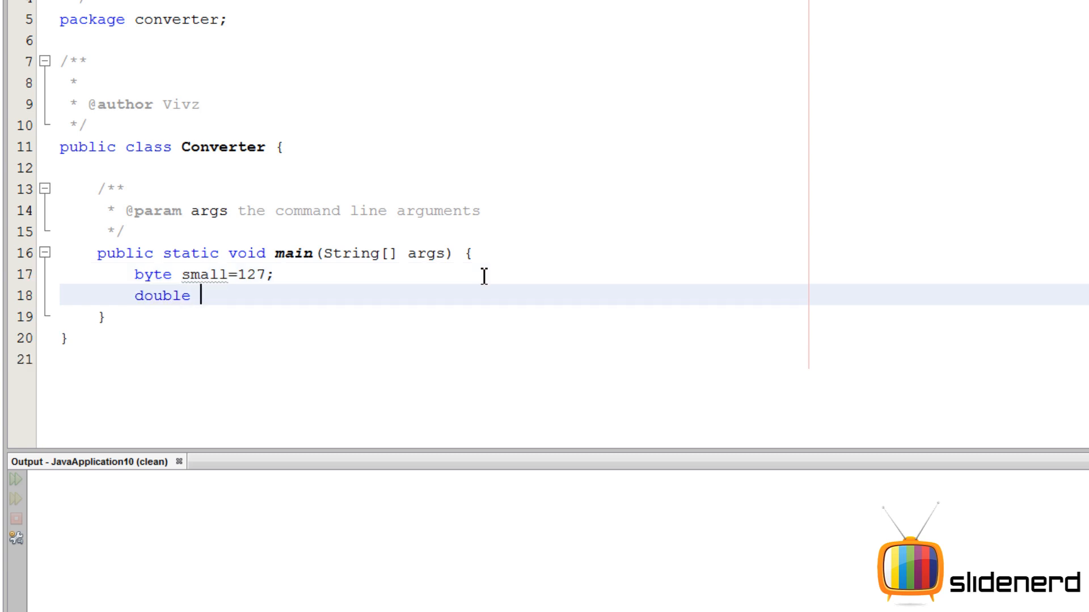
pyautogui.write('big;')
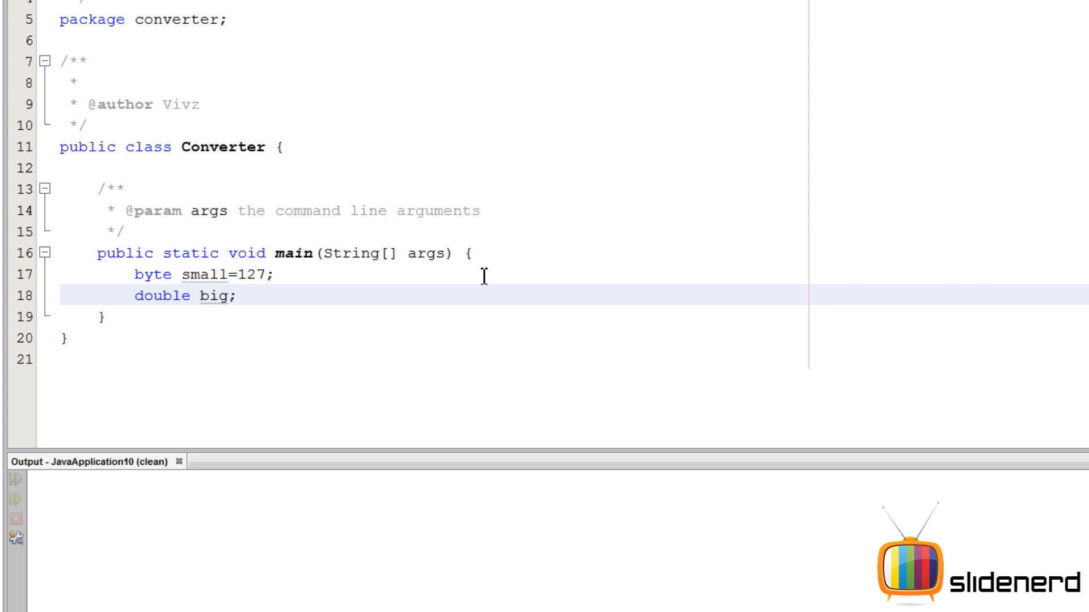
pyautogui.write('big=smal')
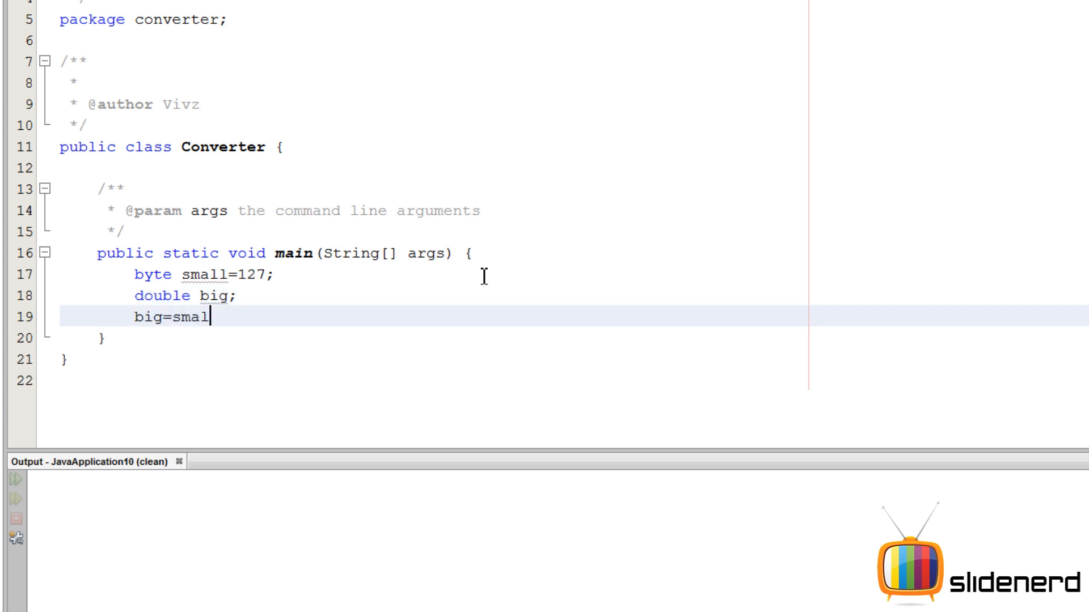
pyautogui.write('l;')
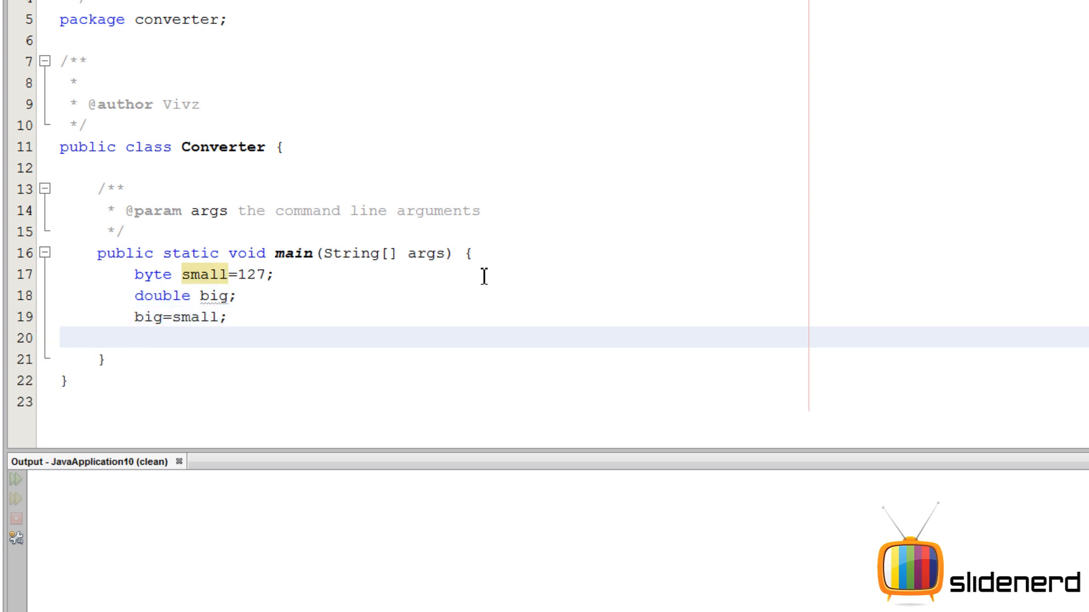
pyautogui.write('System.out.')
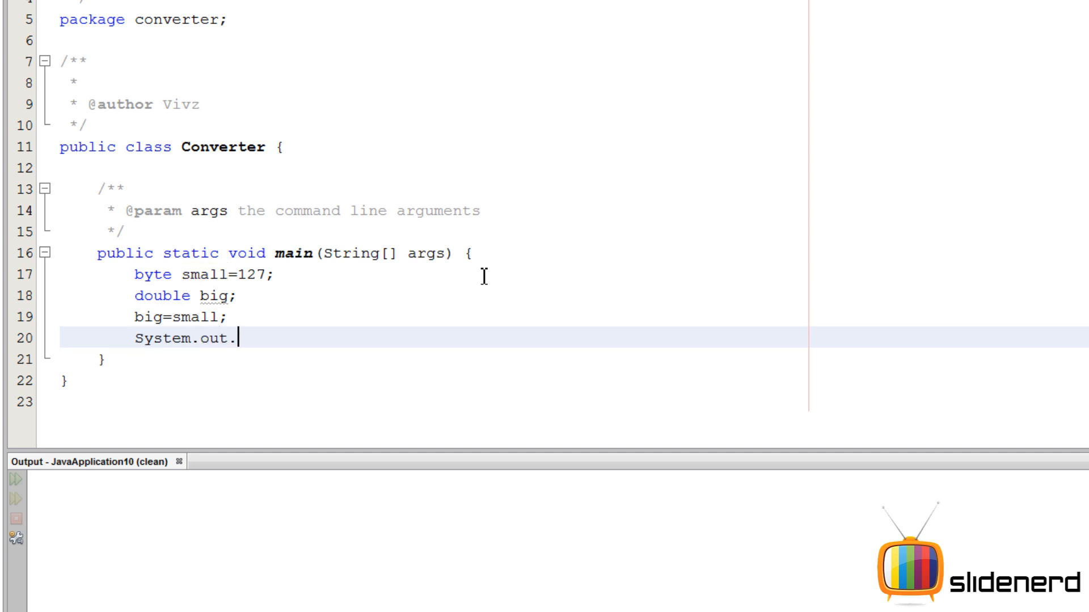
pyautogui.write('pr')
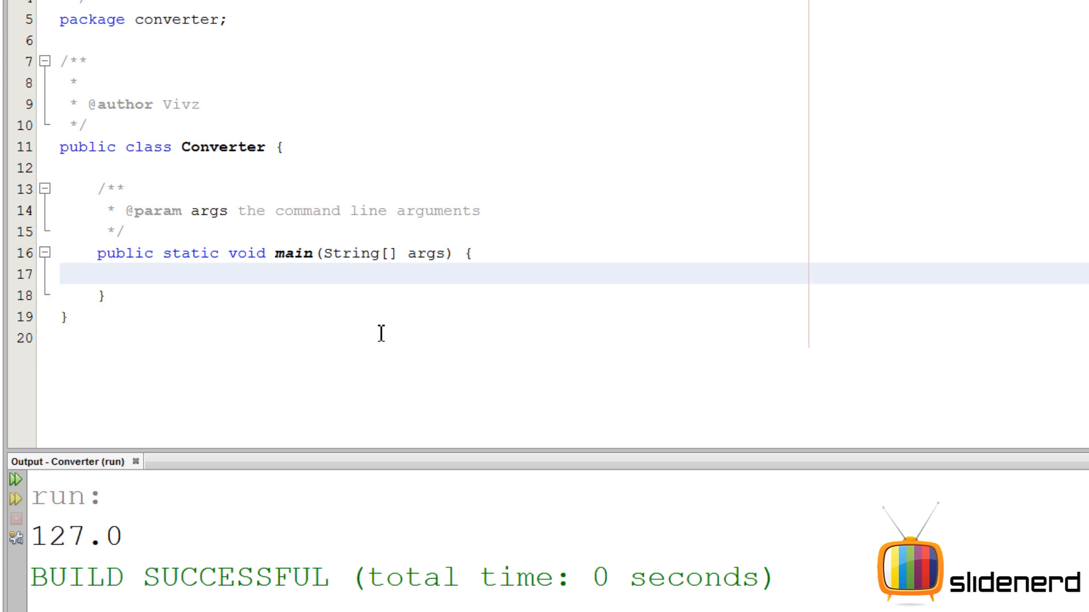
# Declare int big=33000 and byte small in main.
pyautogui.write('int')
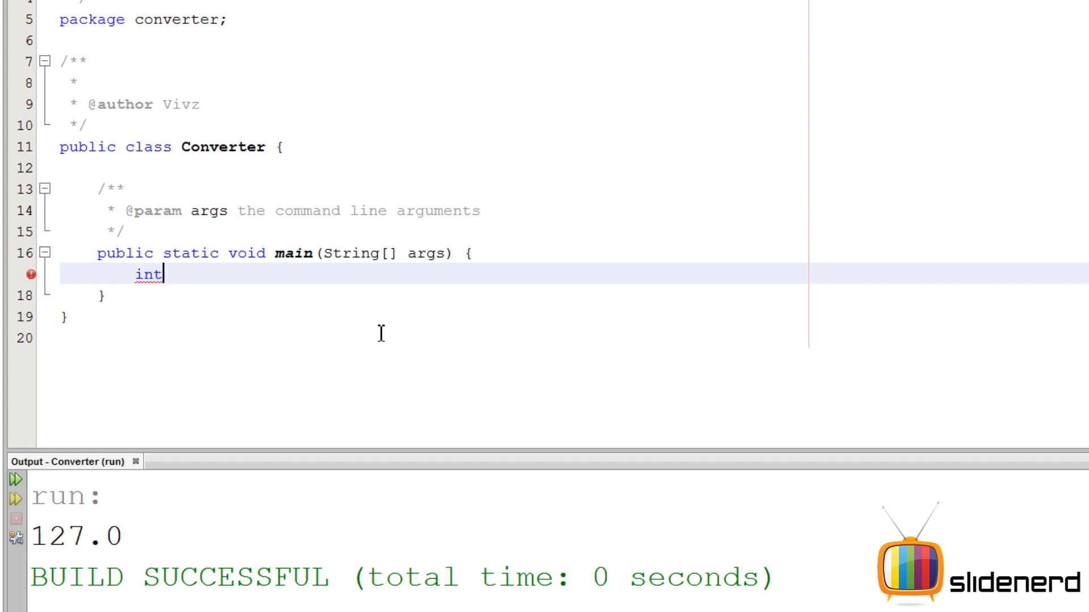
pyautogui.write('big')
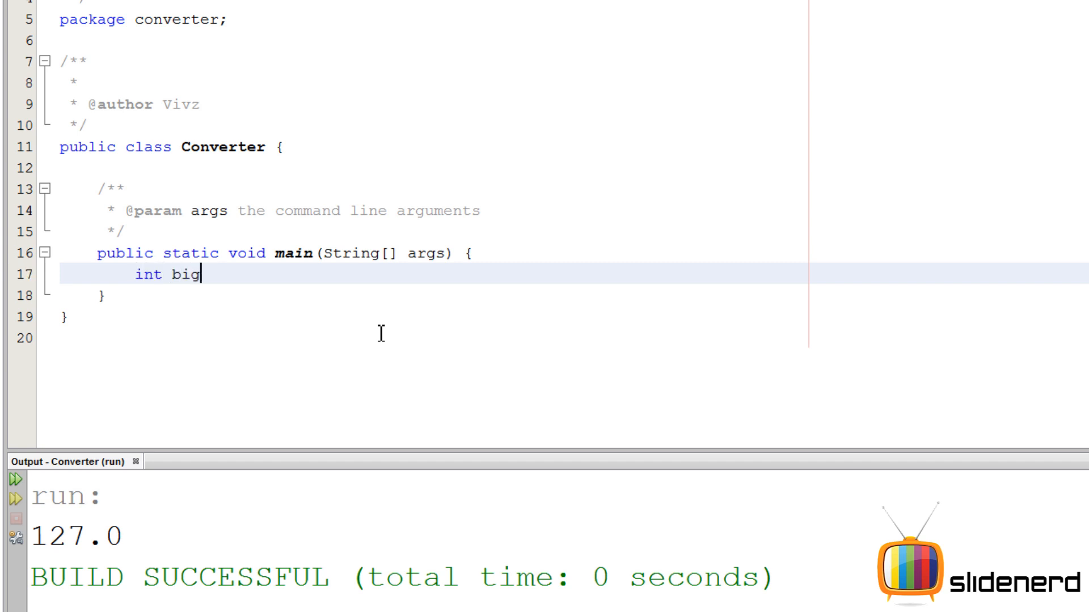
pyautogui.write('=33')
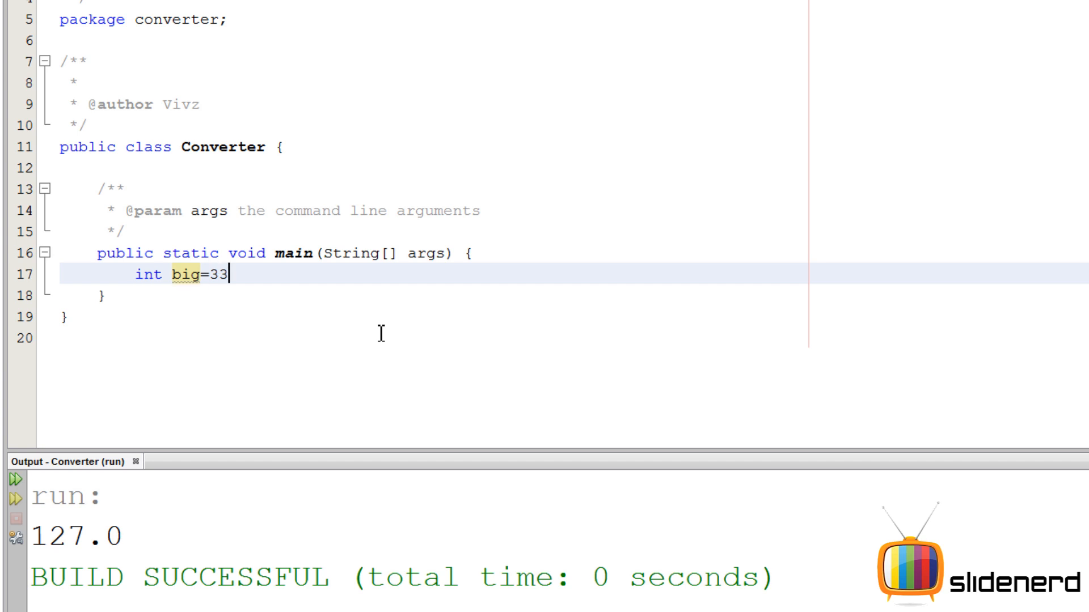
pyautogui.write('000;')
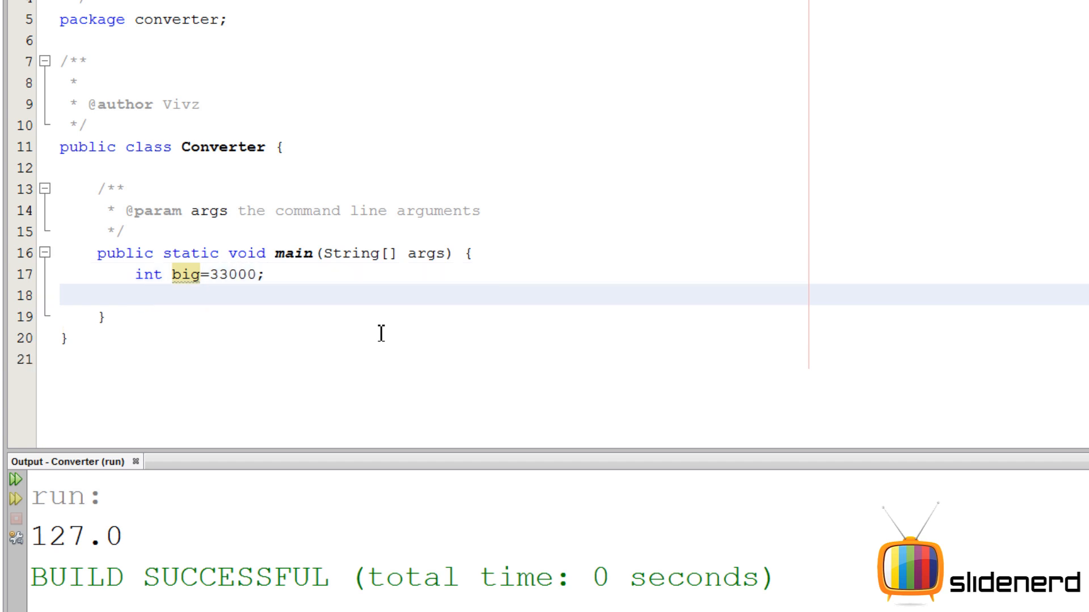
pyautogui.write('byte small;')
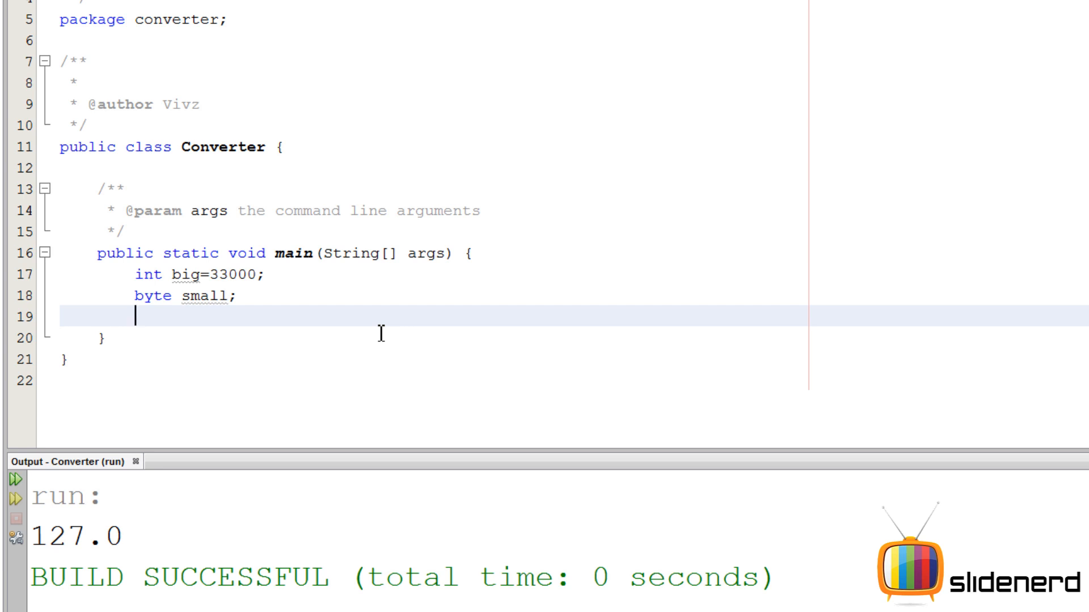
# Assign small=(byte)big and print small with System.out.println.
pyautogui.write('small=')
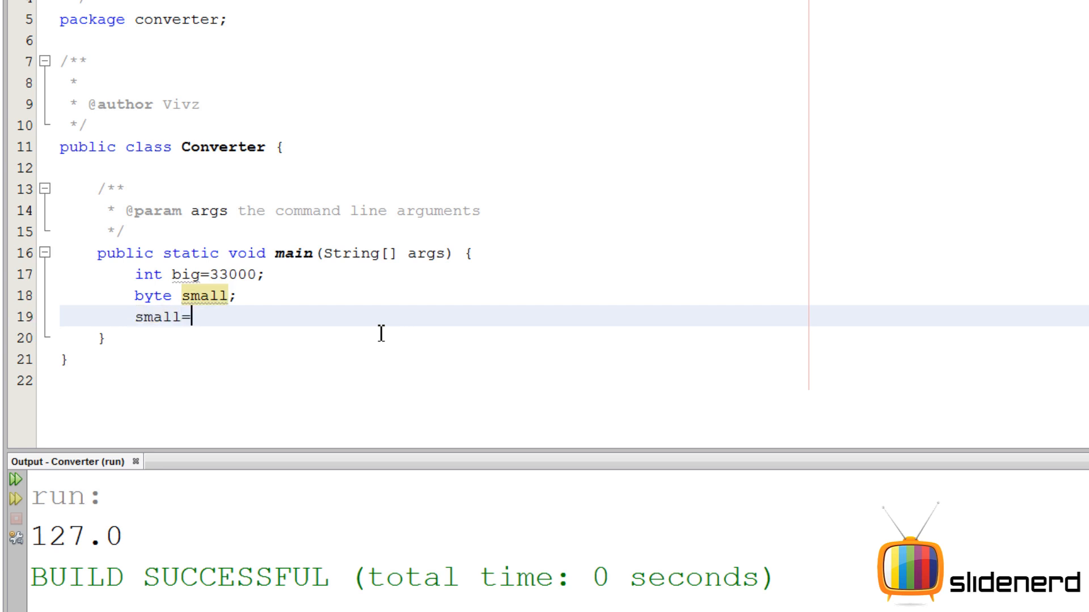
pyautogui.write('big;')
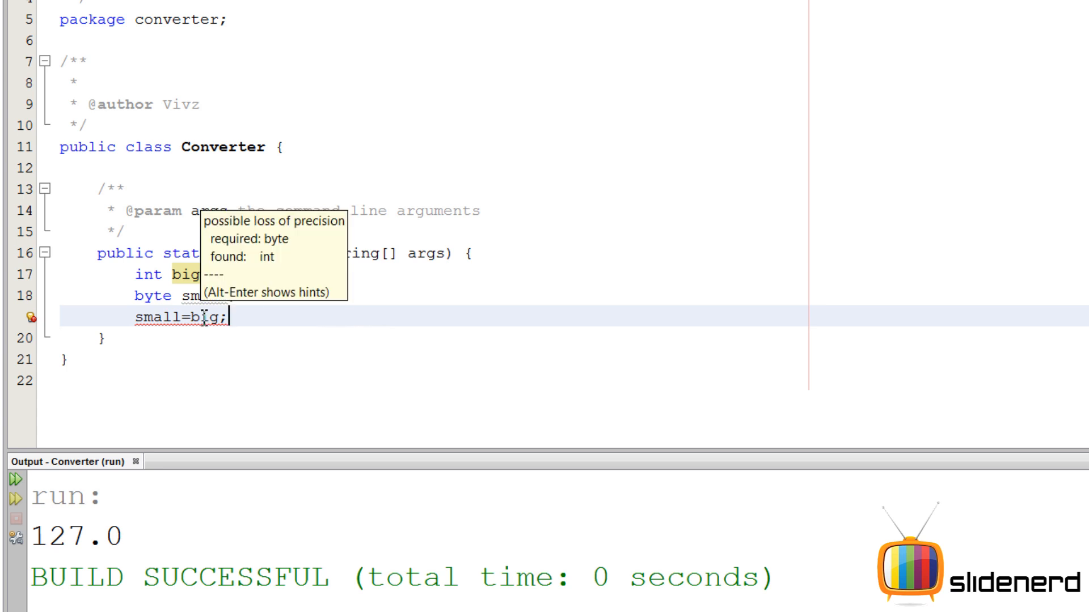
pyautogui.moveTo(276, 318)
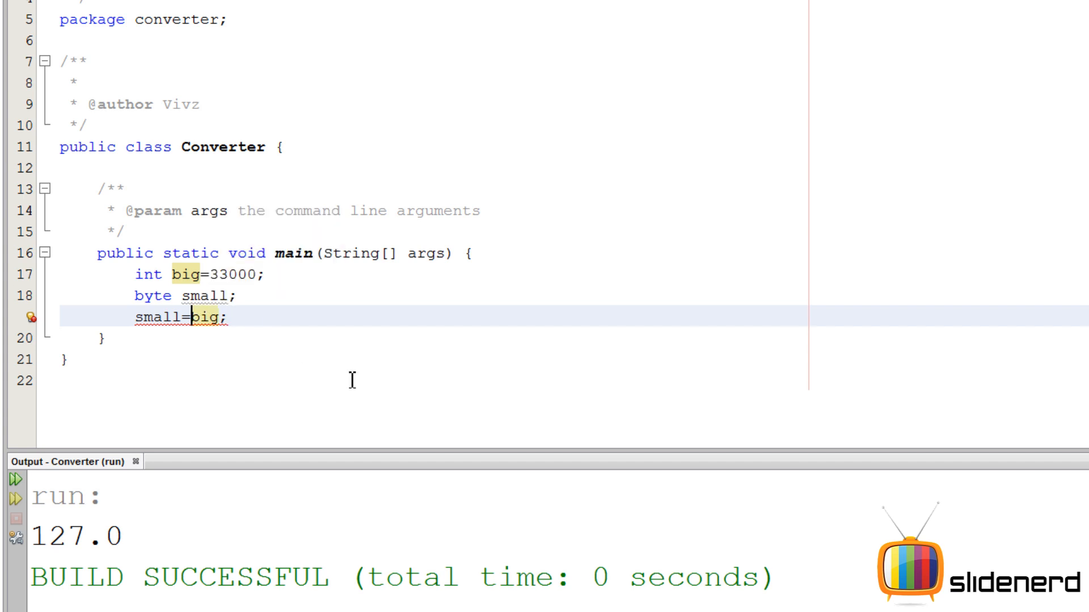
pyautogui.write('(by)')
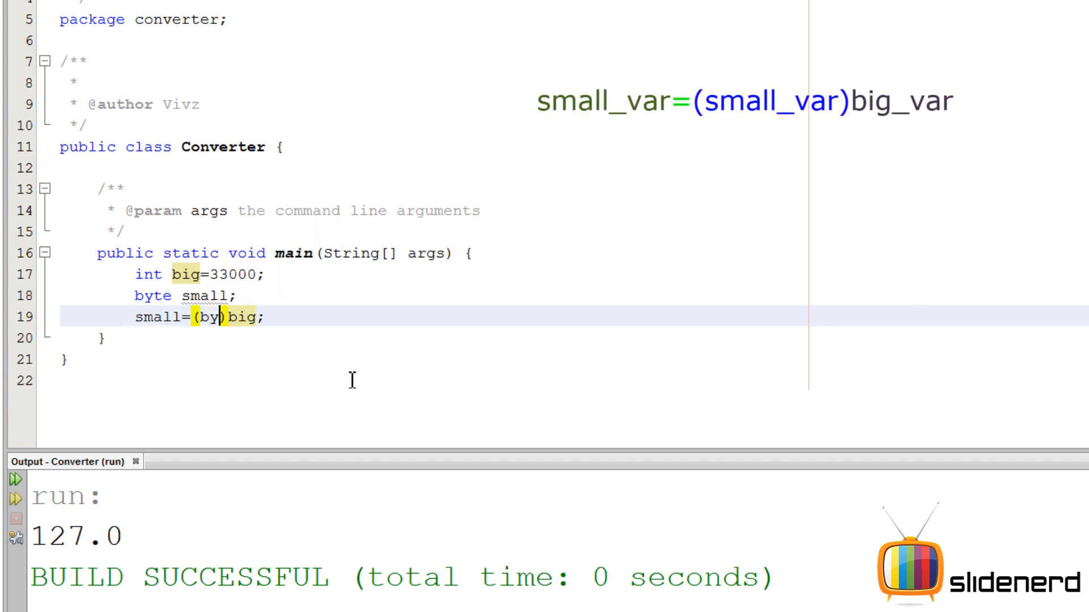
pyautogui.write('te')
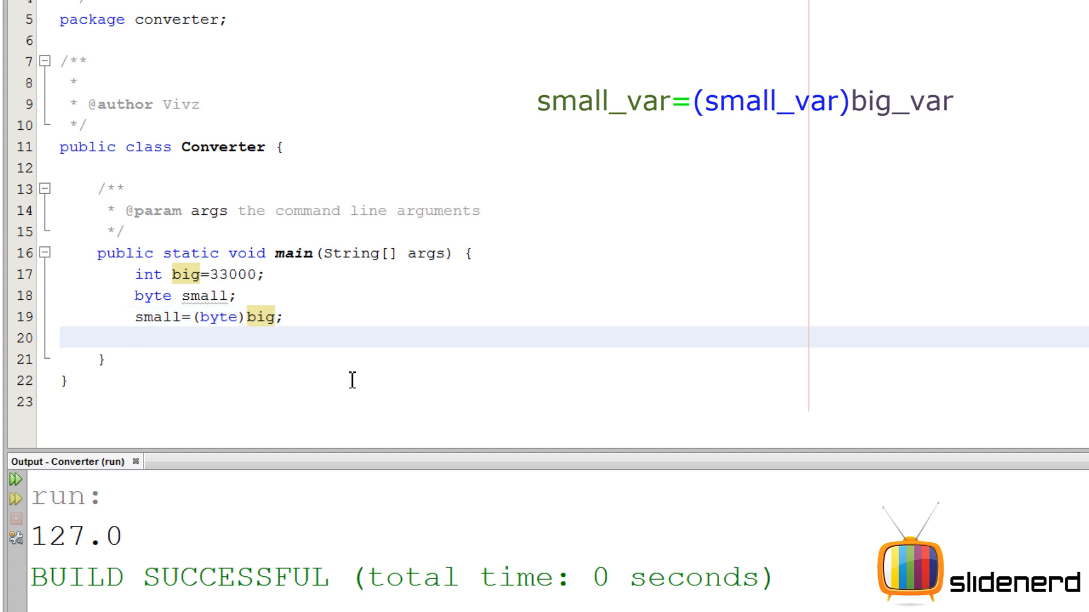
pyautogui.write('System.out.')
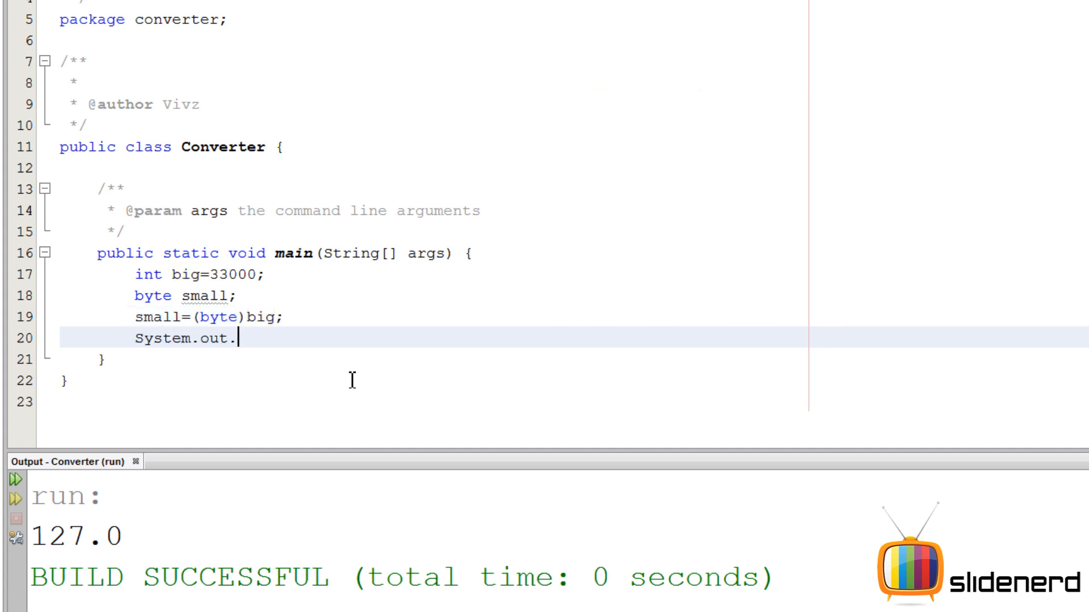
pyautogui.write('println();')
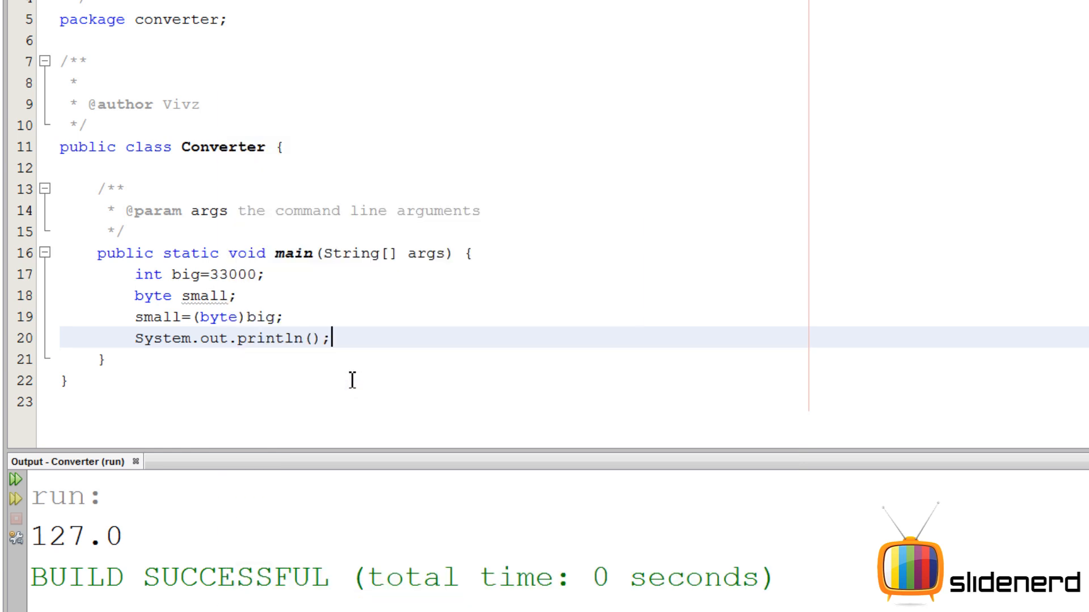
pyautogui.write('s')
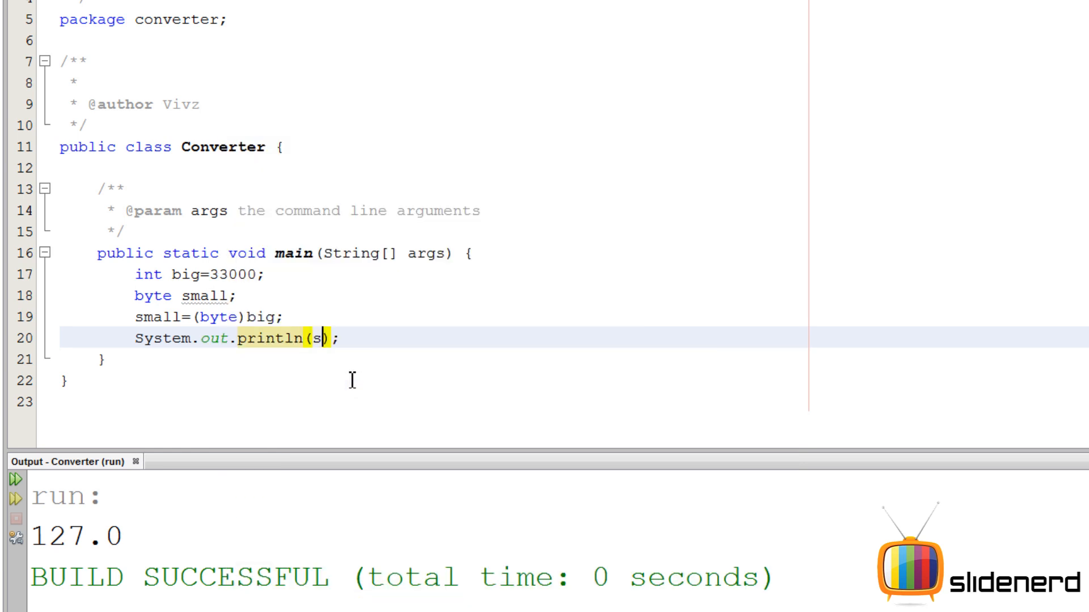
pyautogui.write('mall')
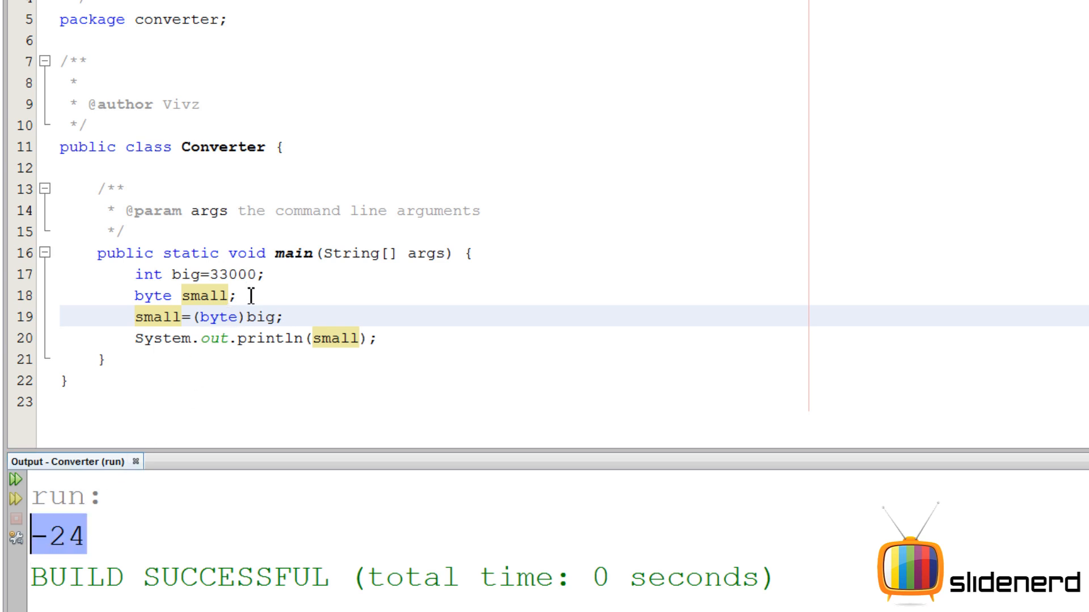
# Change big's value from 33000 to 127 in the main method.
pyautogui.press('Backspace')
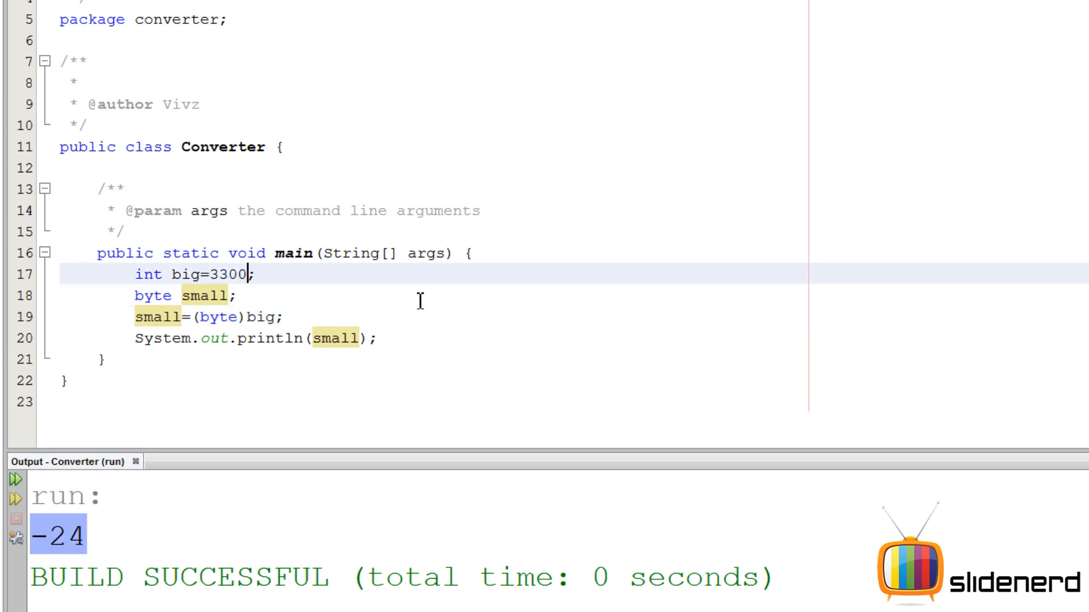
pyautogui.write('127')
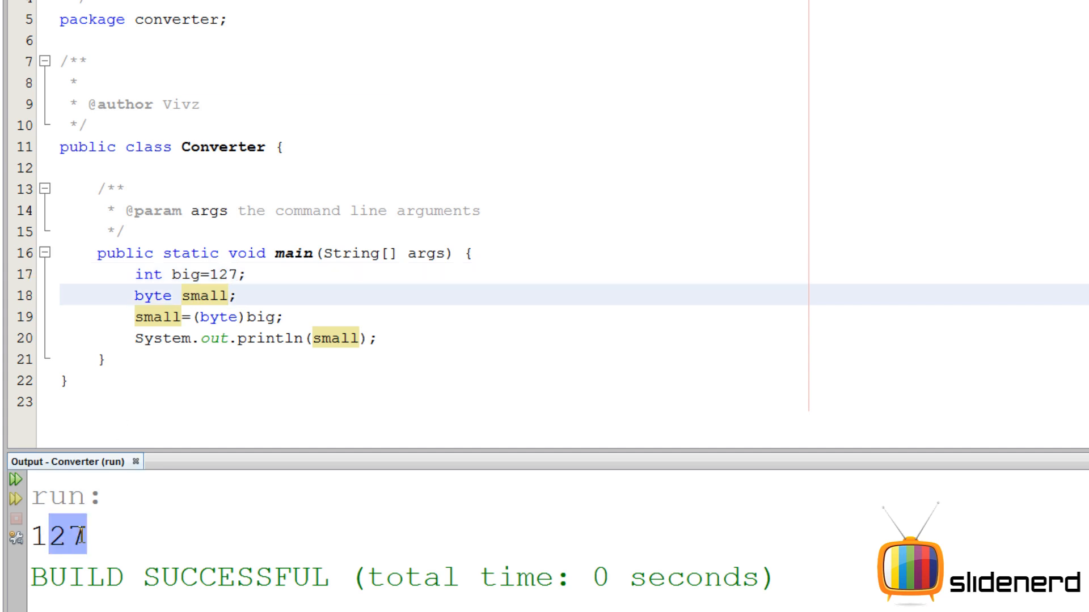
pyautogui.click(380, 338)
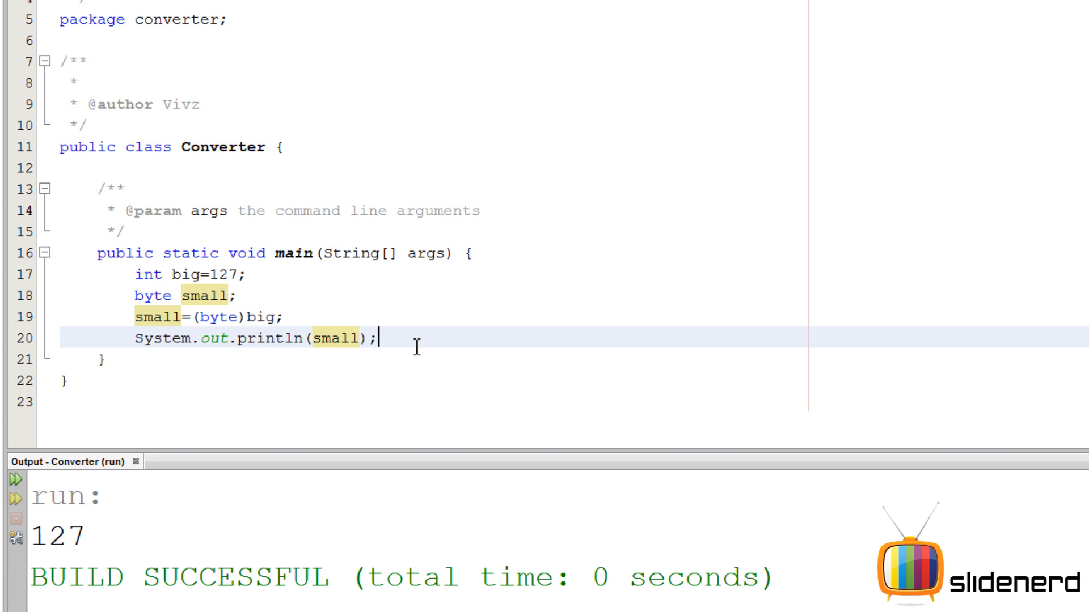